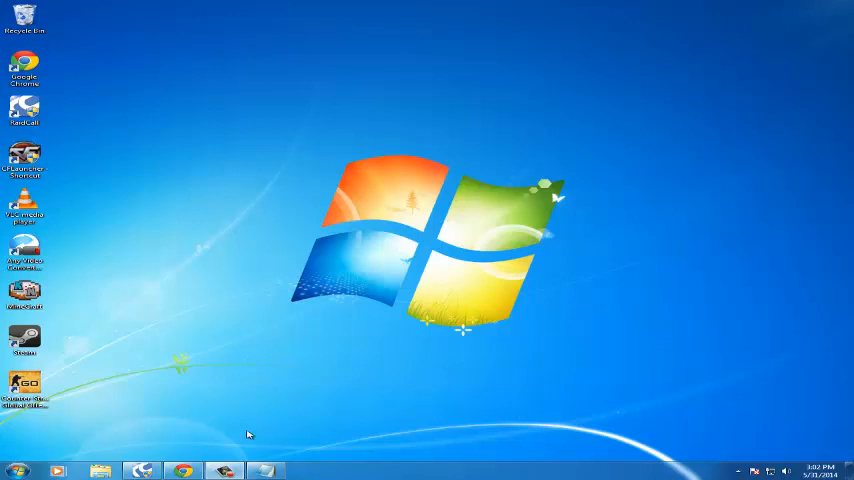
mouse_move(246, 436)
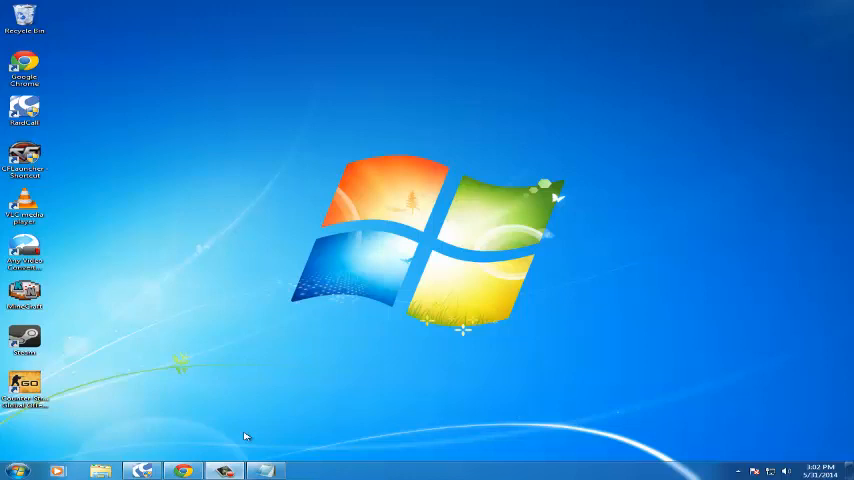
mouse_move(138, 464)
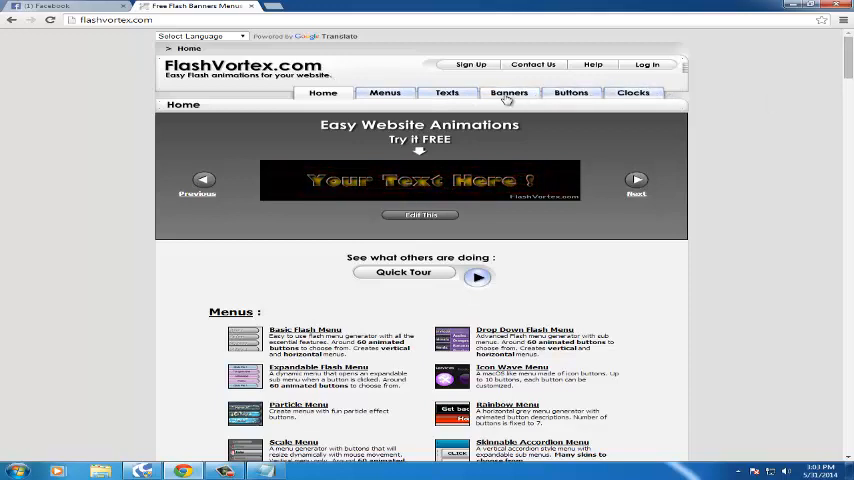
Browse the Banners gallery down to the Disco Leaderboard template.
click(508, 92)
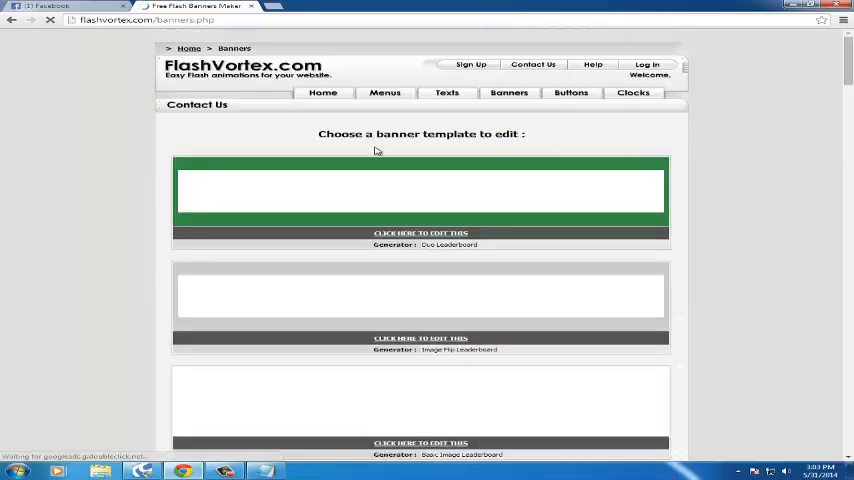
scroll(down, 3)
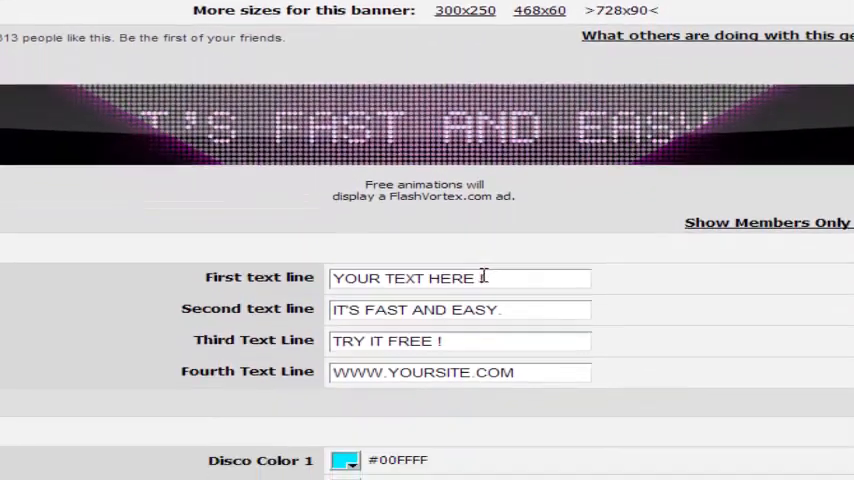
Set the first two text lines to 'Welcome to' and 'back2basic'.
scroll(down, 3)
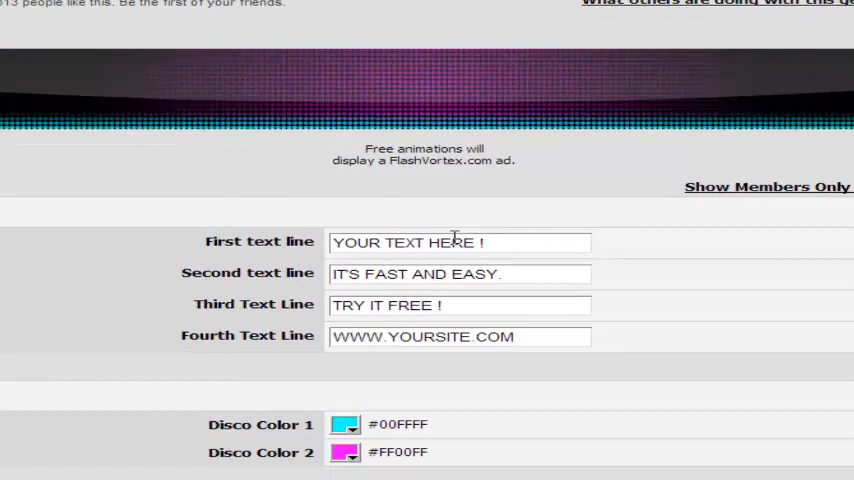
click(460, 242)
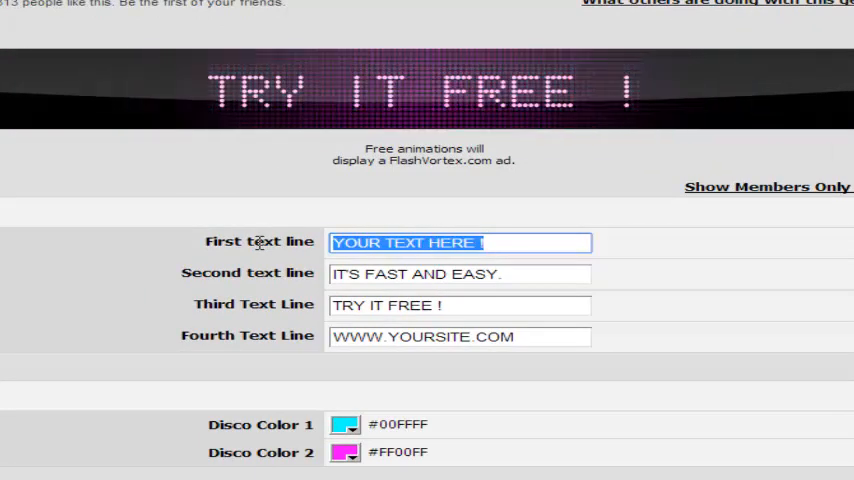
text(Welcome to)
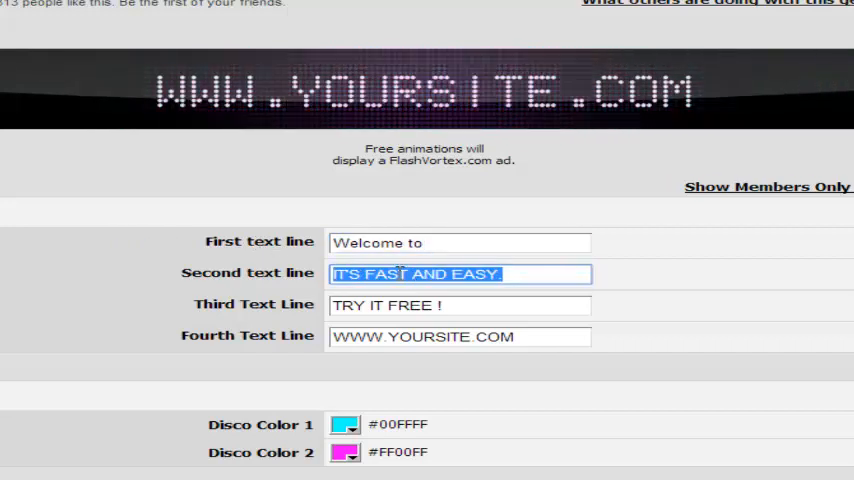
text(back2basic)
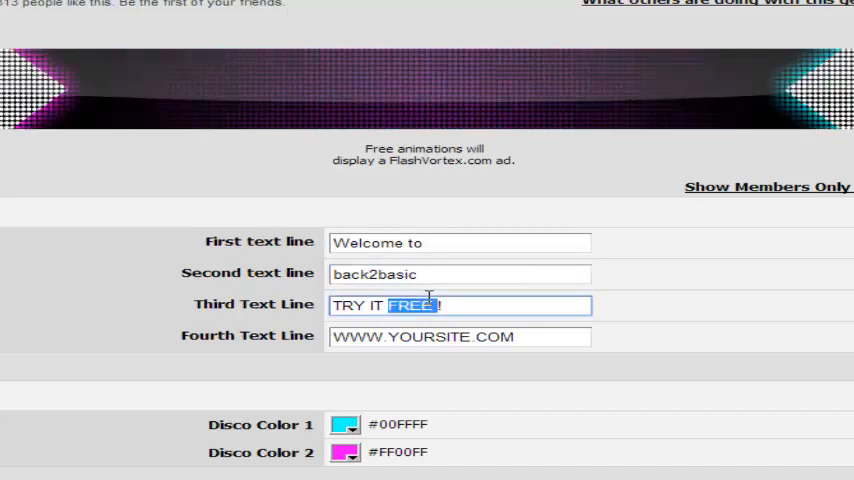
Set the third and fourth lines to 'CROSSFIREROCKS' and 'SIDEWINDER TAURUS'.
text(SIE)
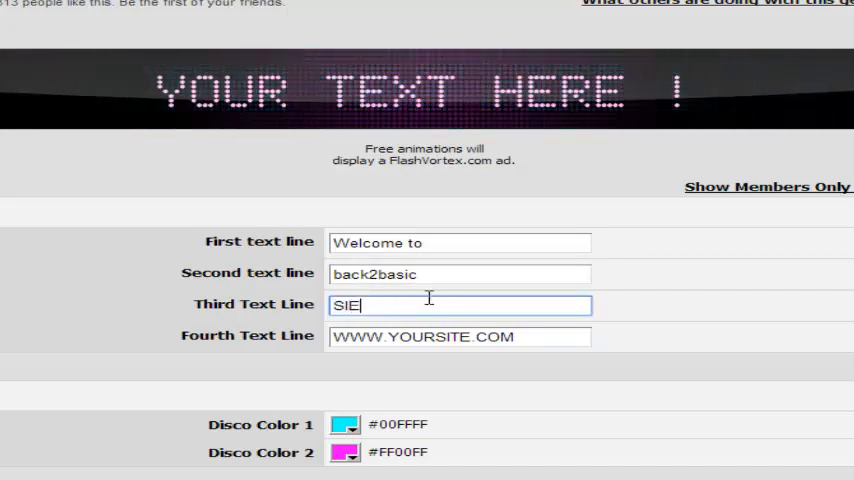
text(CROSSFIRE)
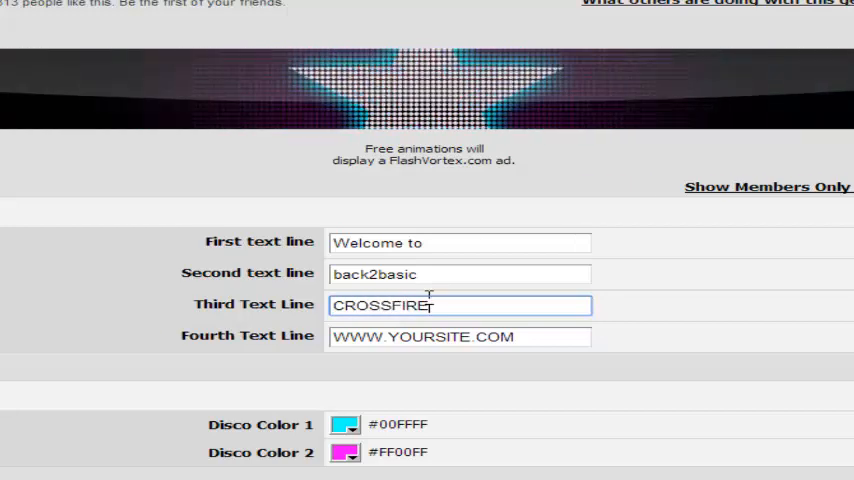
text(ROCKS1)
click(460, 336)
text(SIDE)
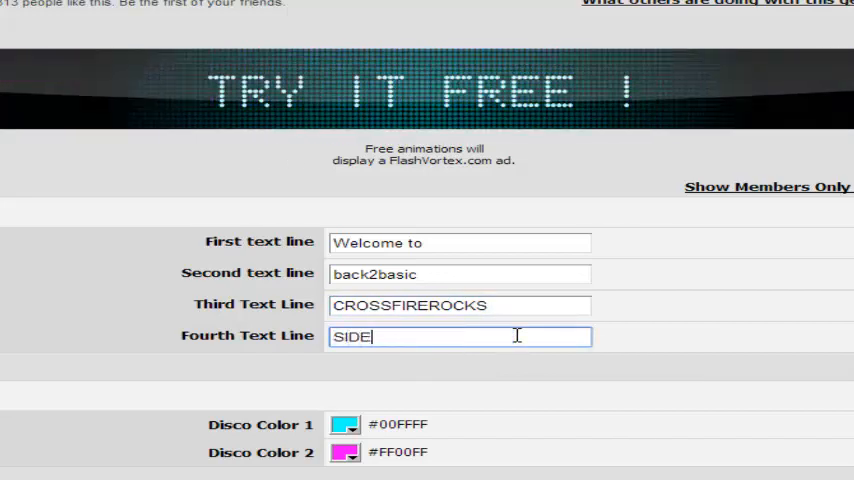
text(WINDER TAURUS)
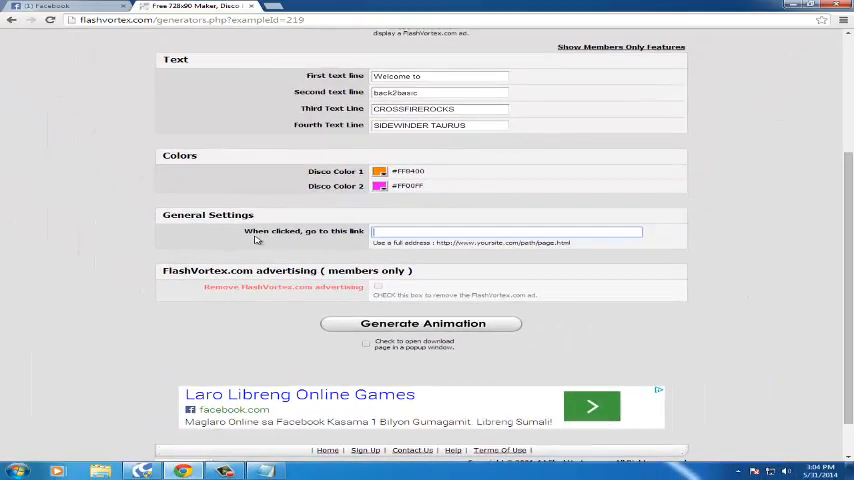
double_click(276, 232)
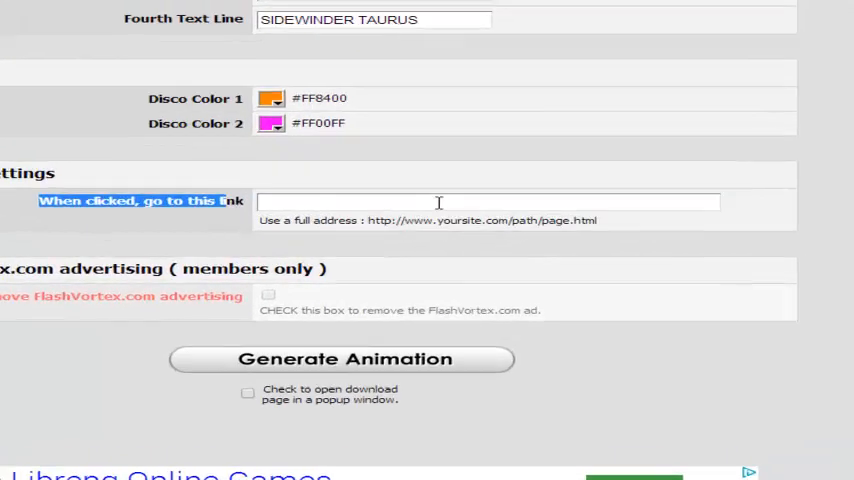
text(https://www.facebook.com/groups/BACK2BASIC/)
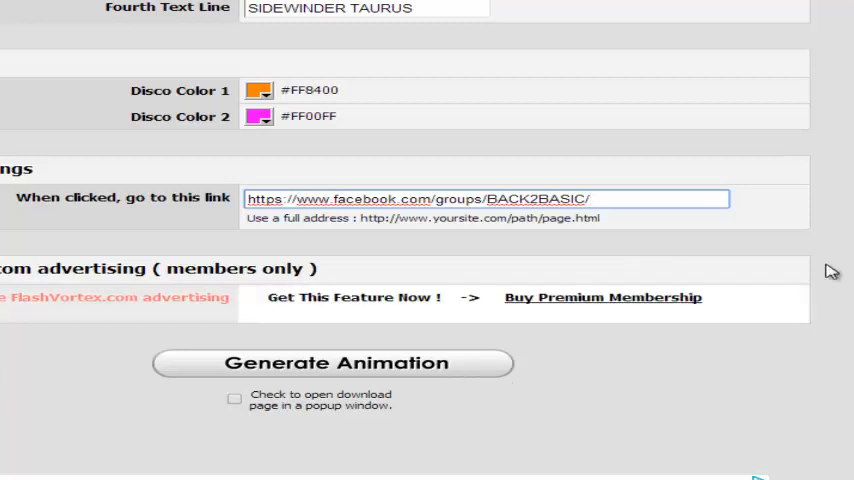
scroll(down, 3)
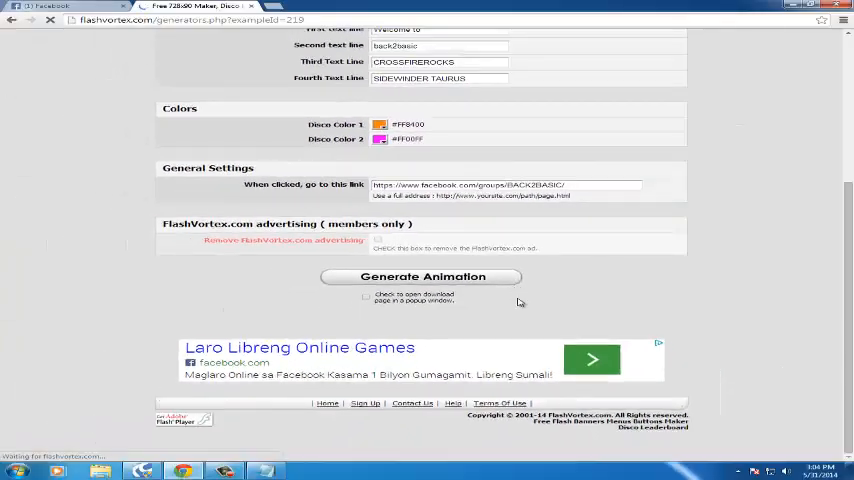
click(422, 276)
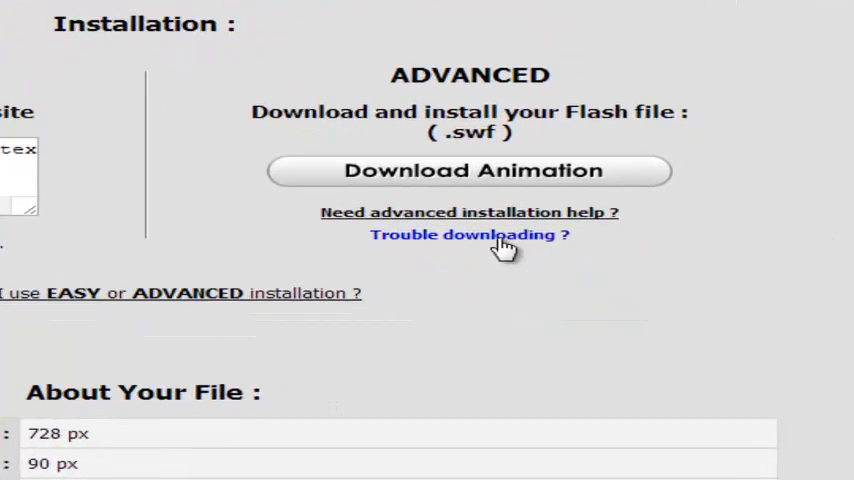
Get the direct SWF file link via 'Trouble downloading?'.
click(470, 234)
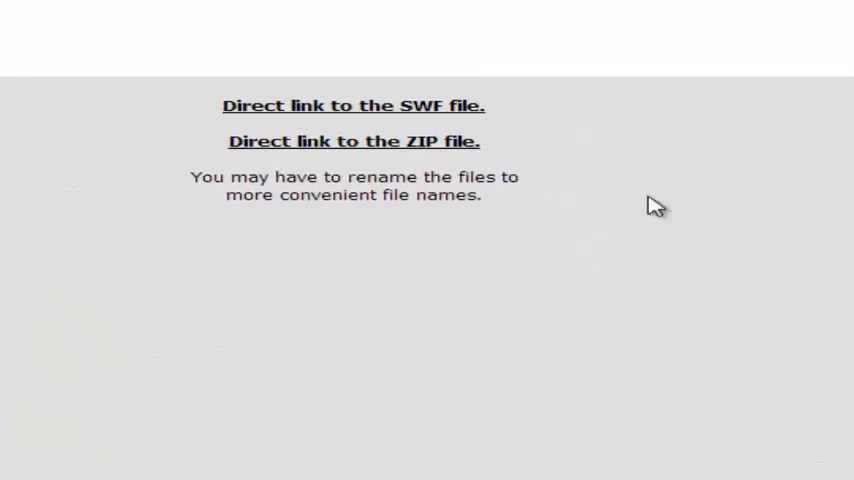
click(352, 104)
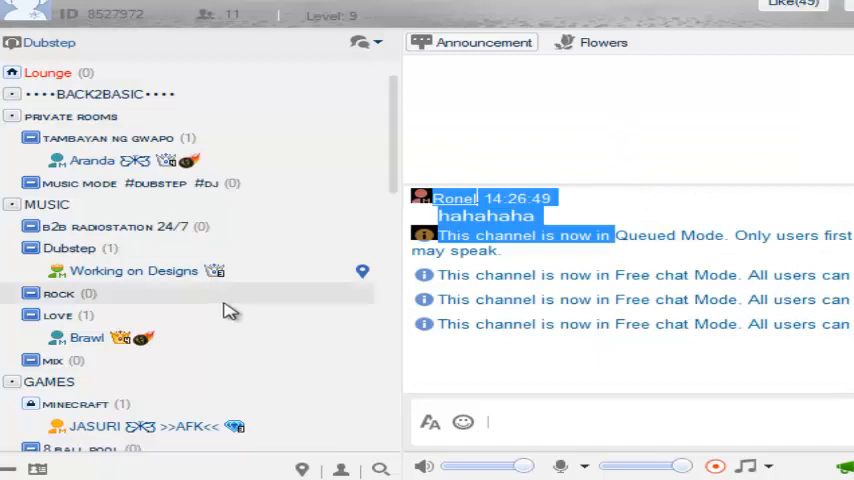
Bring up the Dubstep channel's View/Edit settings in RaidCall.
right_click(70, 248)
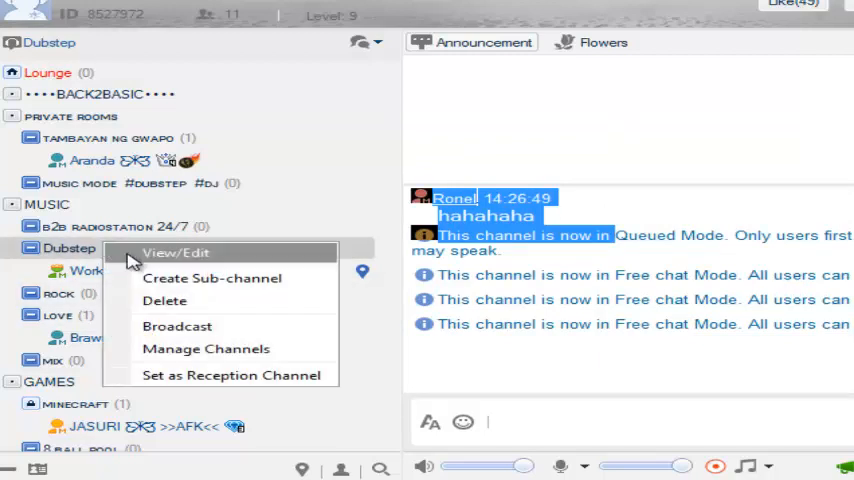
click(176, 252)
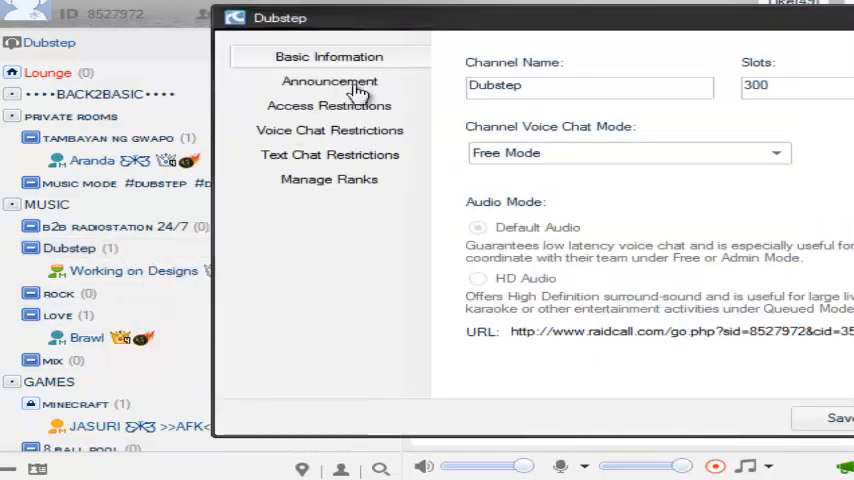
Set the Announcement's Flash Link to the SWF URL with height 100 and save.
click(328, 80)
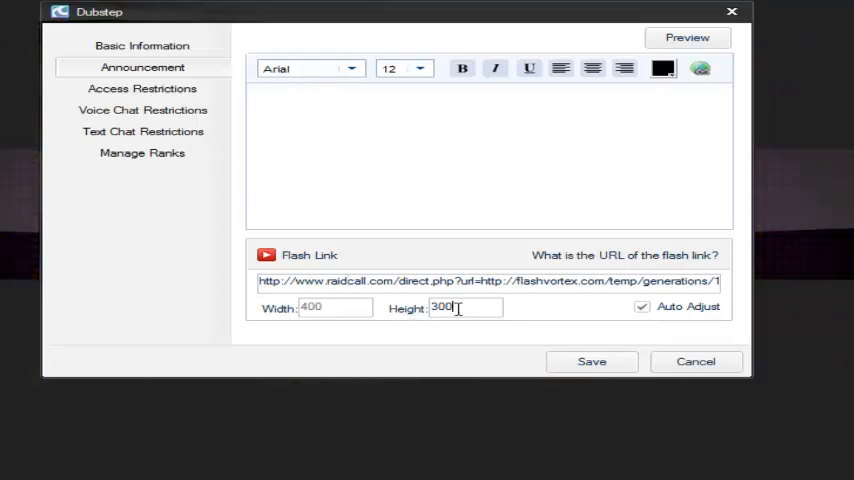
text(1)
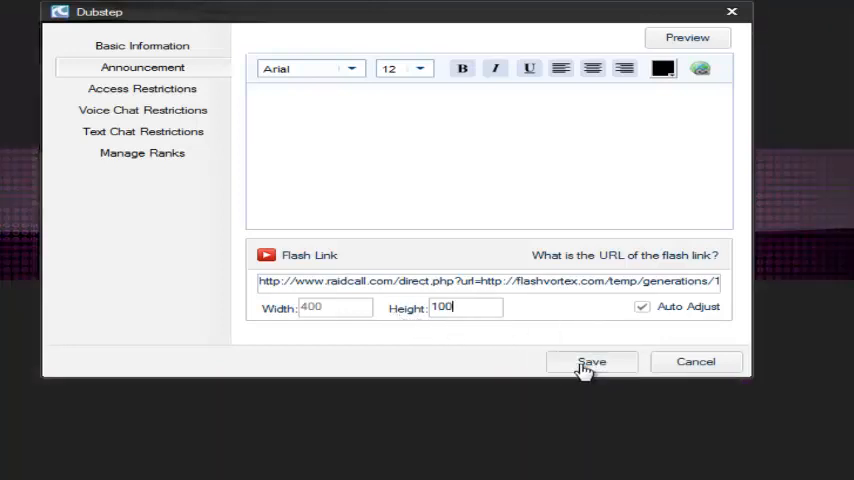
click(592, 362)
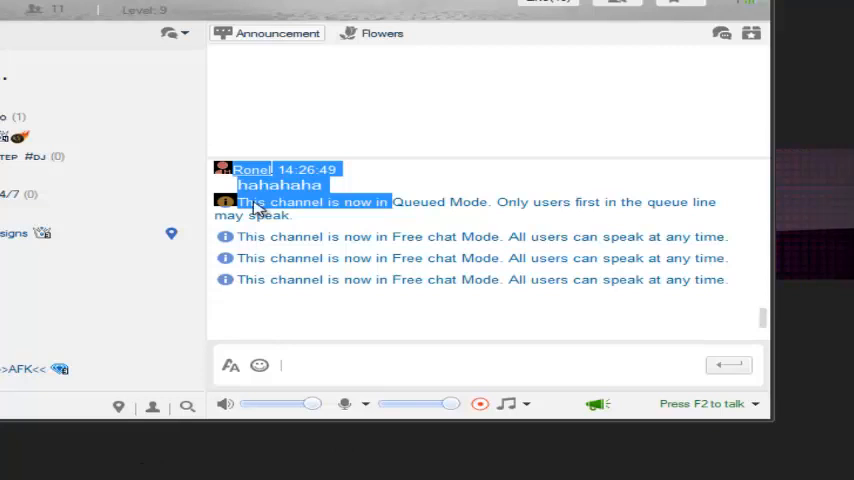